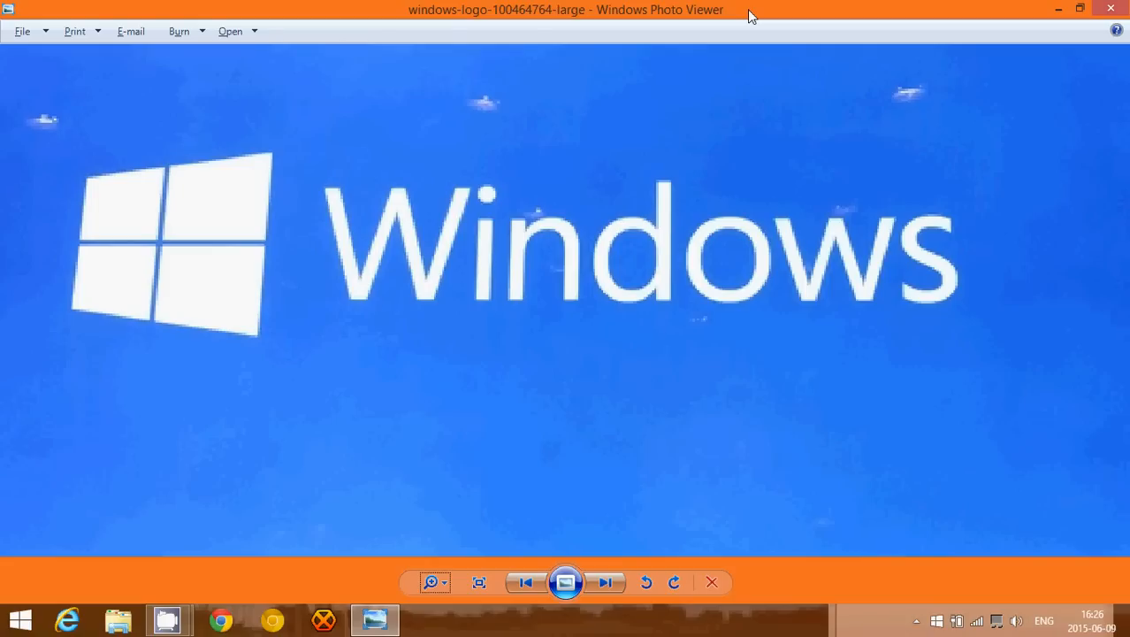
{"action": "mouse_move", "coordinate": [294, 593]}
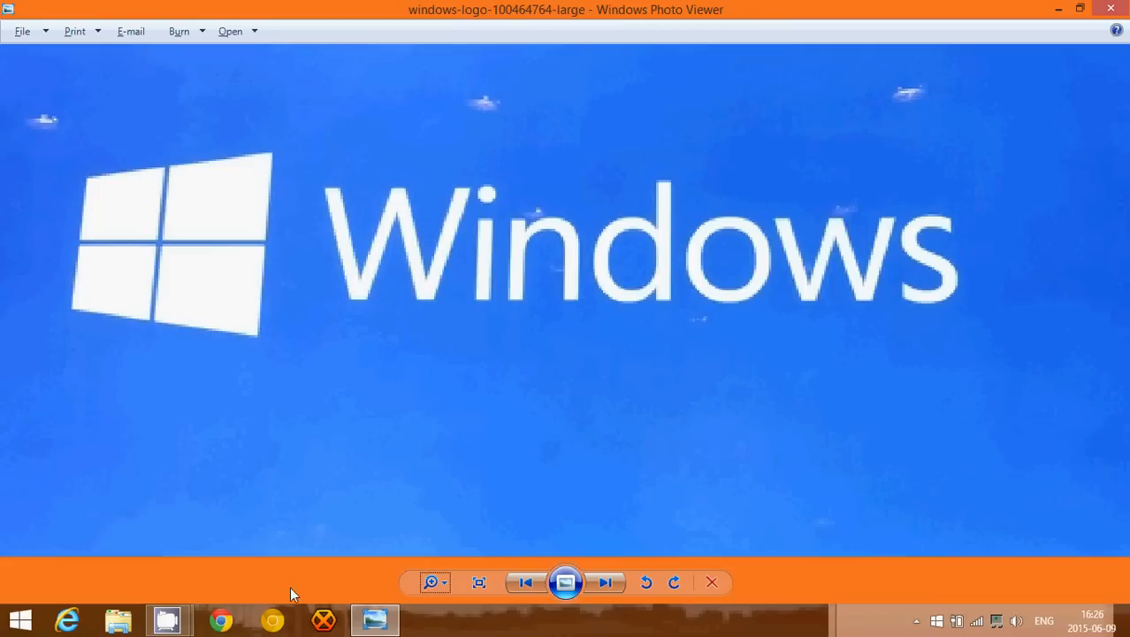
{"action": "mouse_move", "coordinate": [273, 619]}
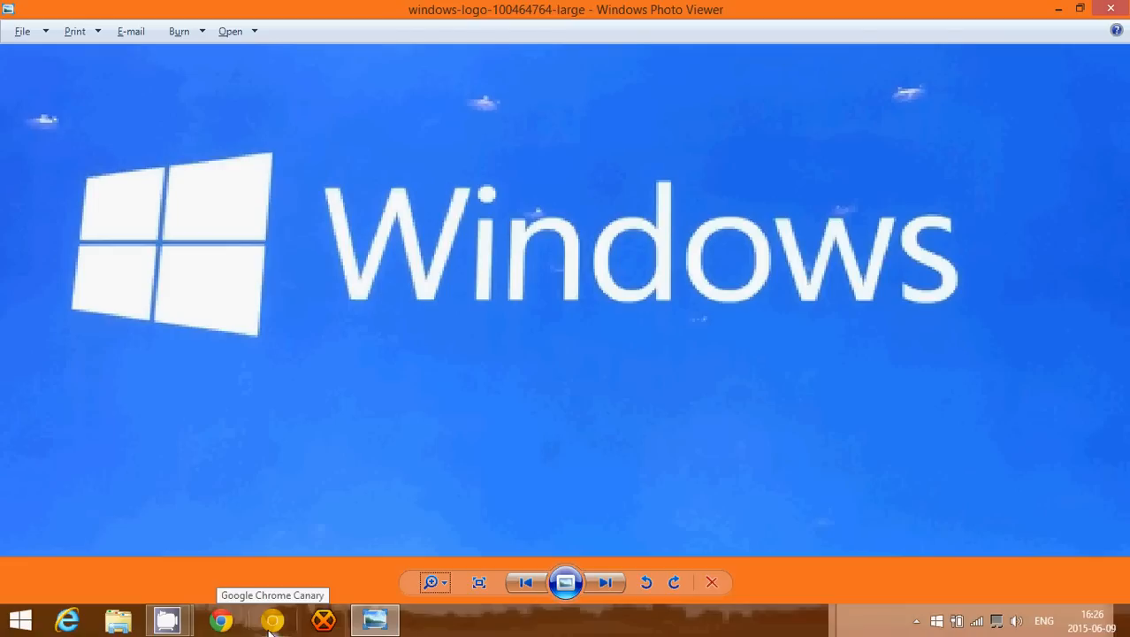
{"action": "mouse_move", "coordinate": [272, 619]}
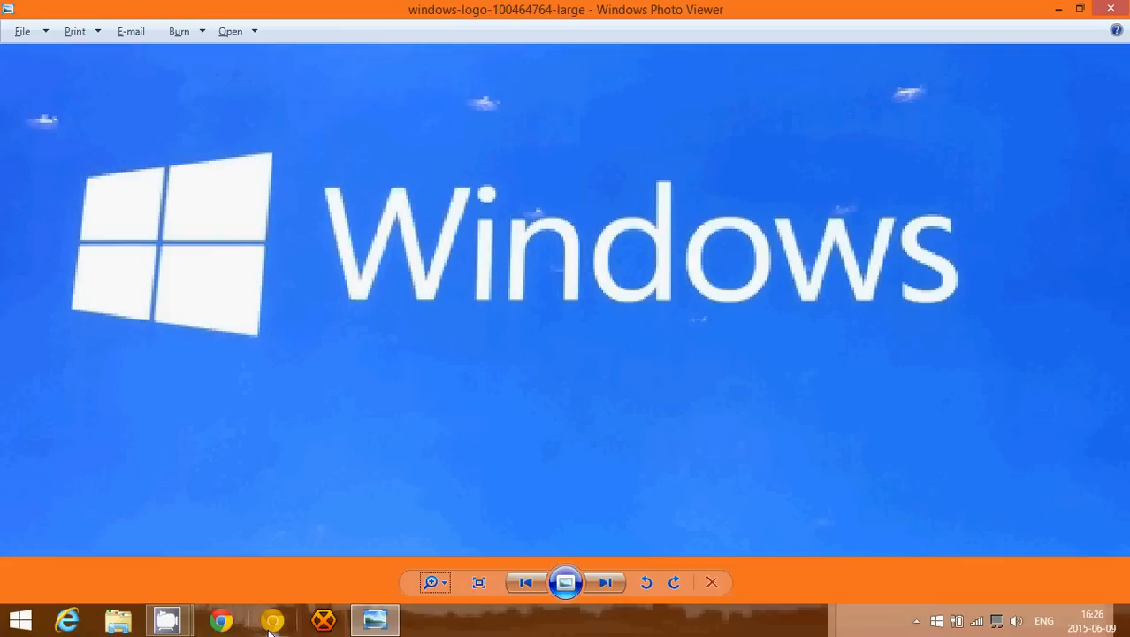
{"action": "mouse_move", "coordinate": [168, 620]}
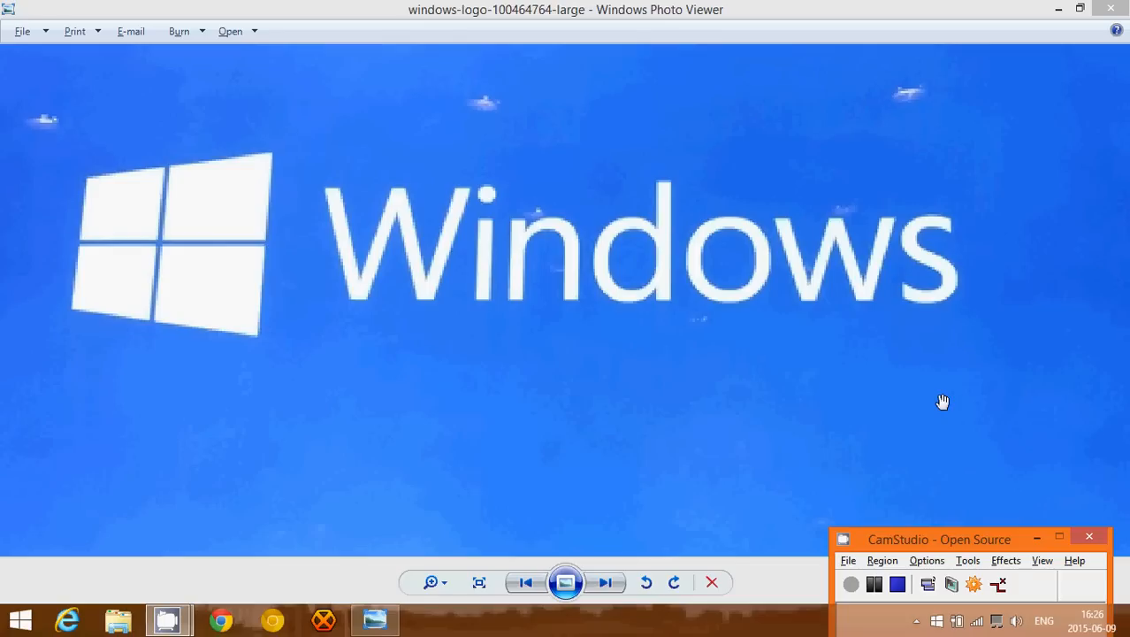
{"action": "mouse_move", "coordinate": [922, 571]}
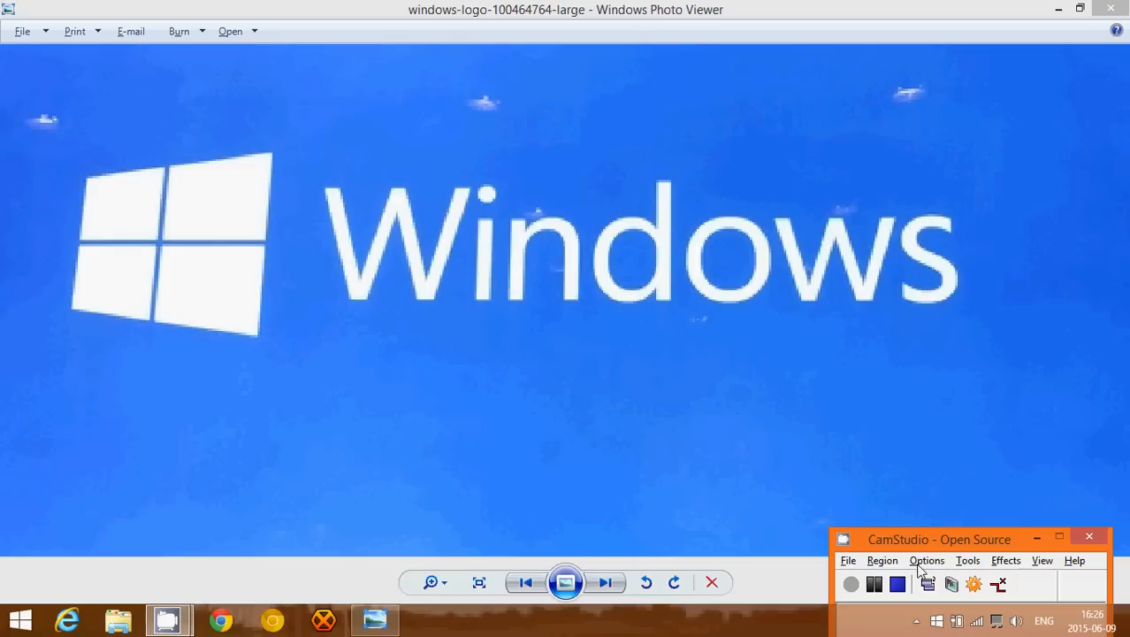